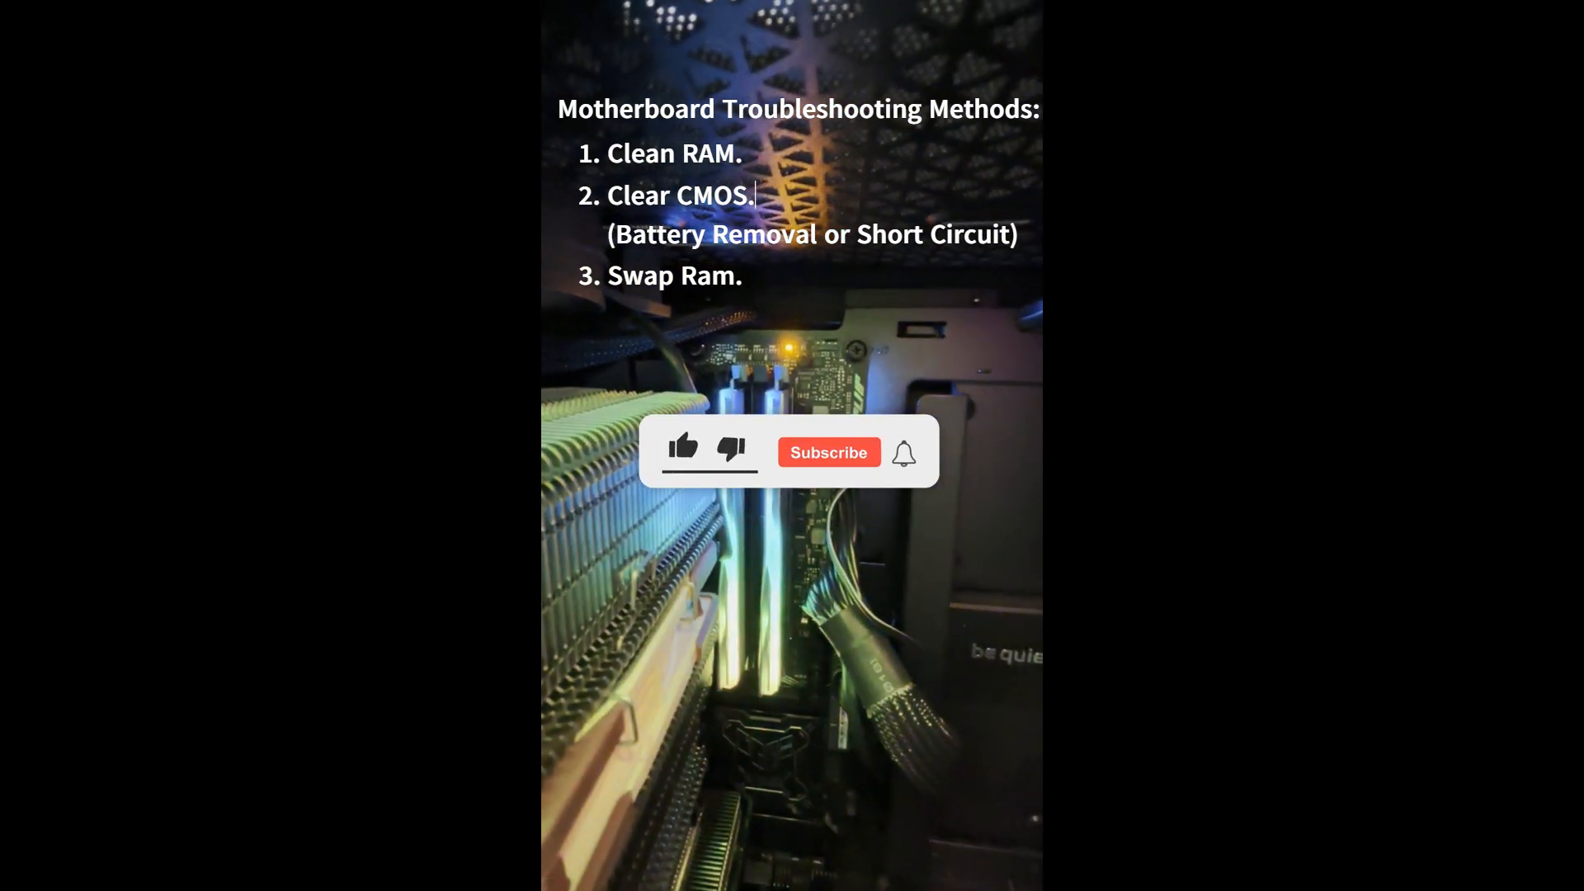
pyautogui.click(826, 452)
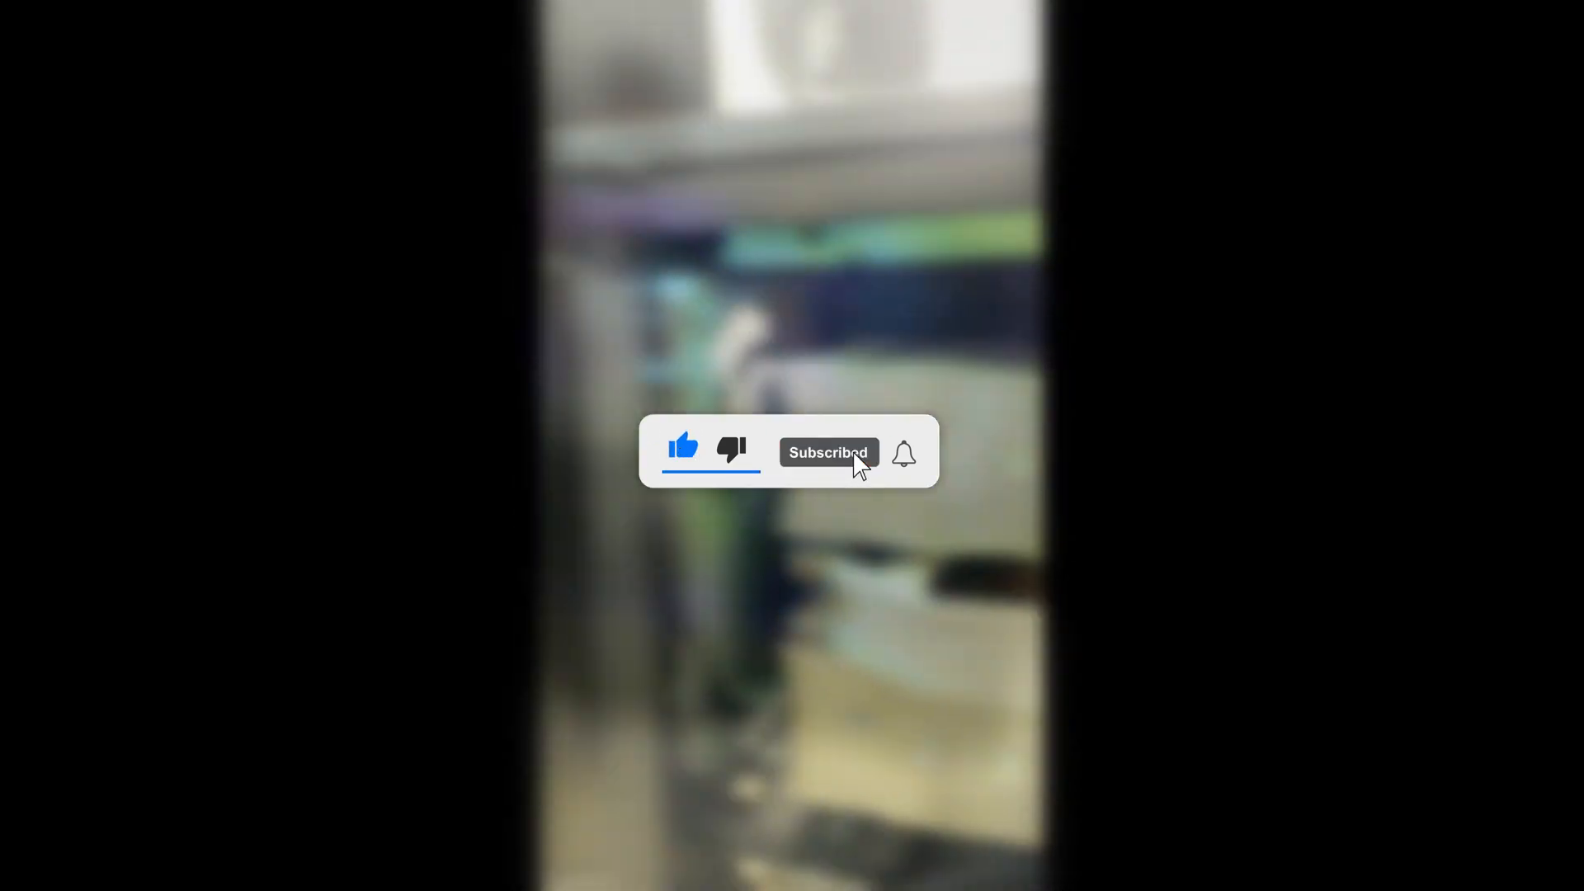